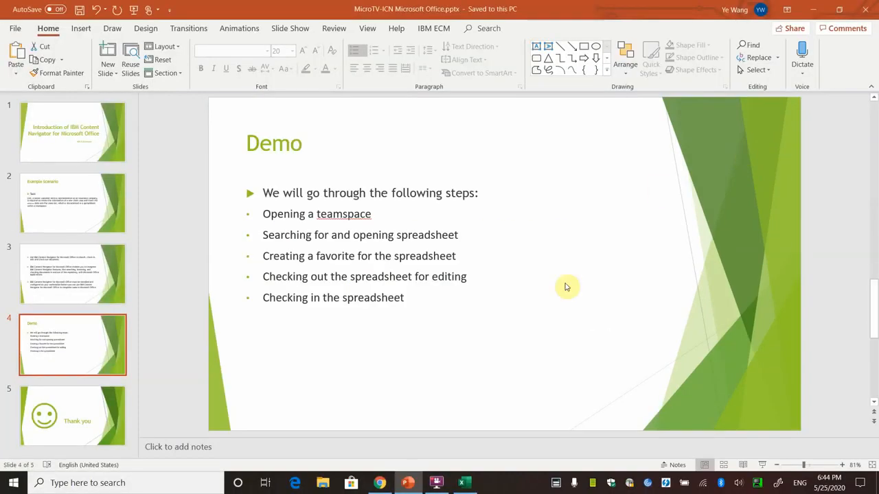
Leave the PowerPoint Demo slide and bring up a blank Excel workbook
{"action": "left_click", "coordinate": [464, 483]}
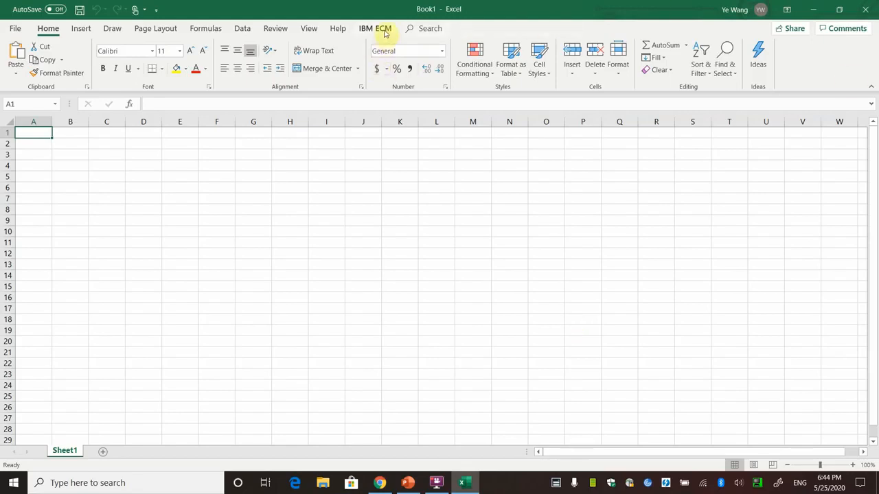
Connect Excel to the IBM ECM content repository, entering the password and logging in
{"action": "left_click", "coordinate": [376, 28]}
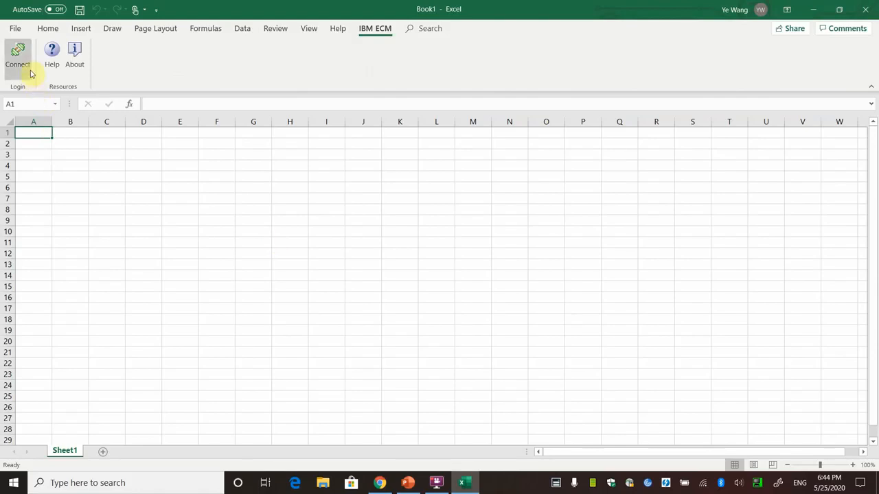
{"action": "left_click", "coordinate": [17, 55]}
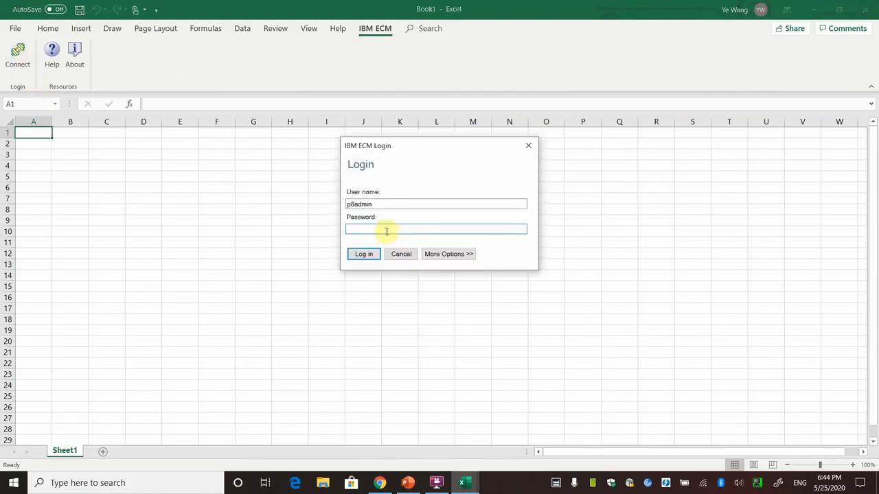
{"action": "left_click", "coordinate": [437, 228]}
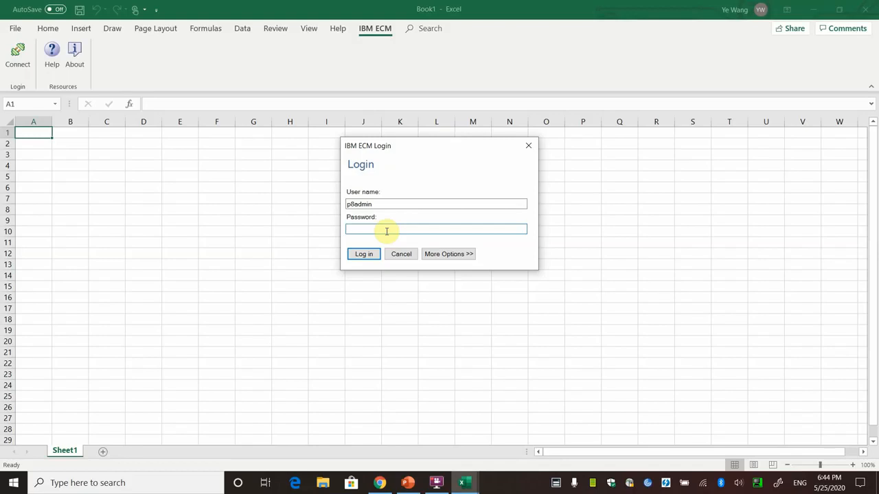
{"action": "left_click", "coordinate": [437, 228]}
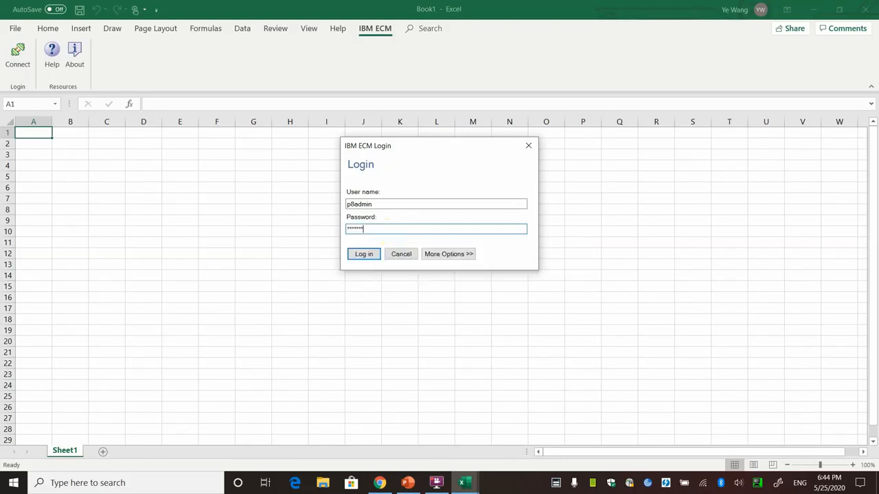
{"action": "left_click", "coordinate": [363, 254]}
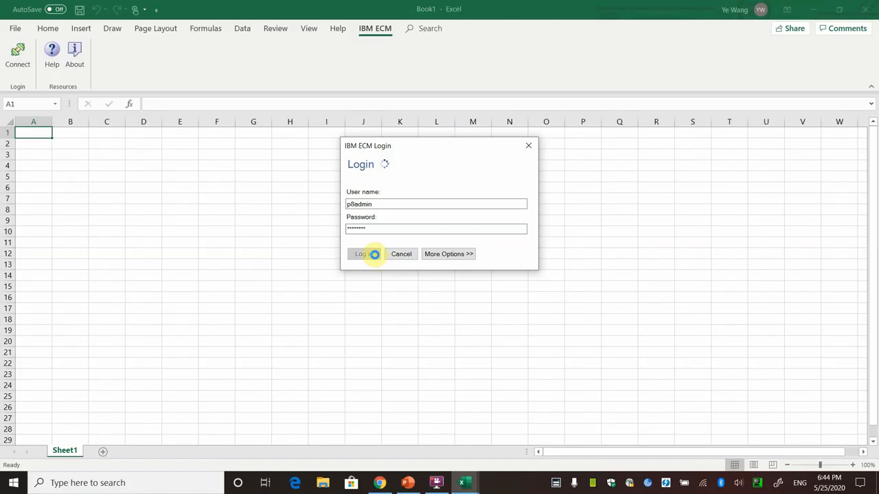
{"action": "left_click", "coordinate": [361, 254]}
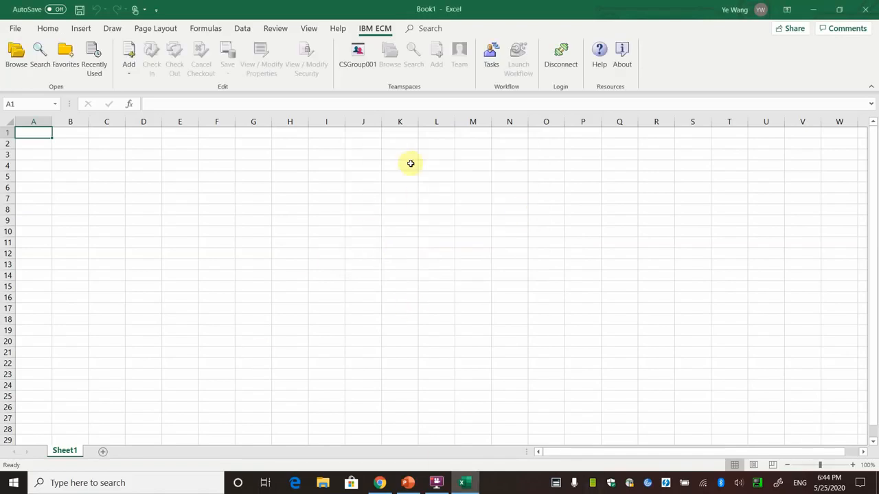
{"action": "mouse_move", "coordinate": [357, 55]}
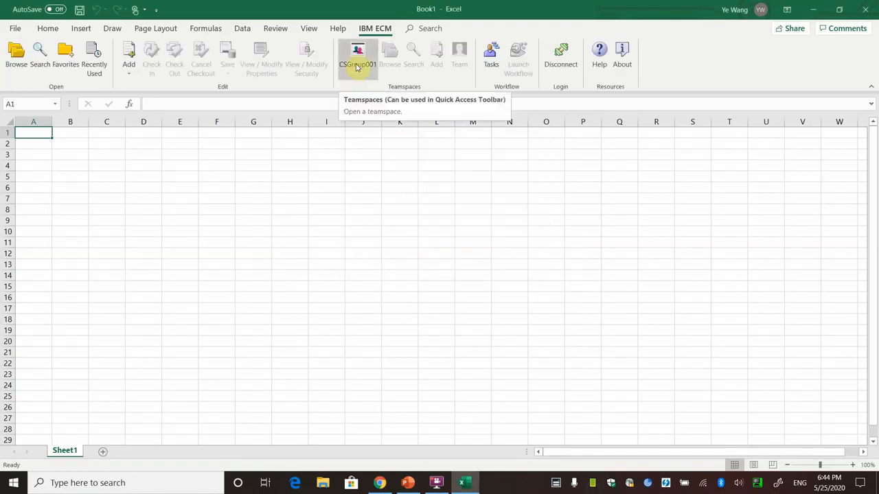
Browse the CSGroup001 teamspace listing its Case List workbooks, then start a document search
{"action": "left_click", "coordinate": [354, 54]}
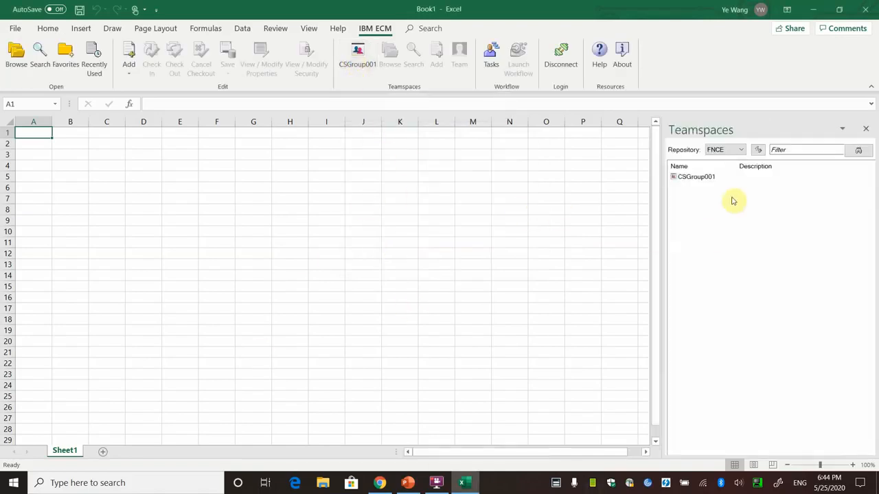
{"action": "left_click", "coordinate": [865, 129]}
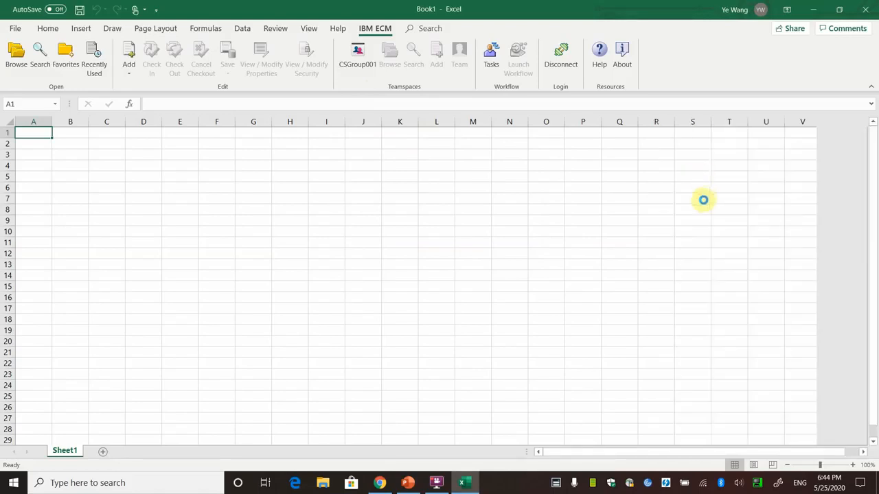
{"action": "left_click", "coordinate": [390, 55]}
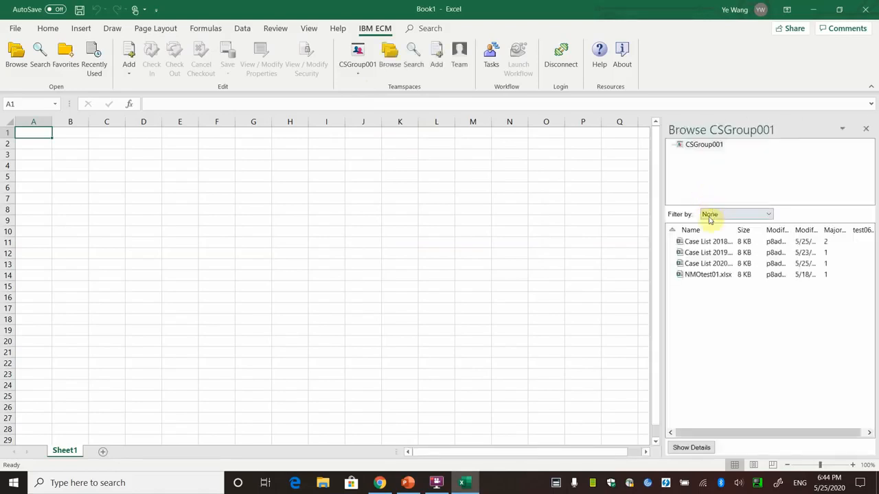
{"action": "mouse_move", "coordinate": [712, 263]}
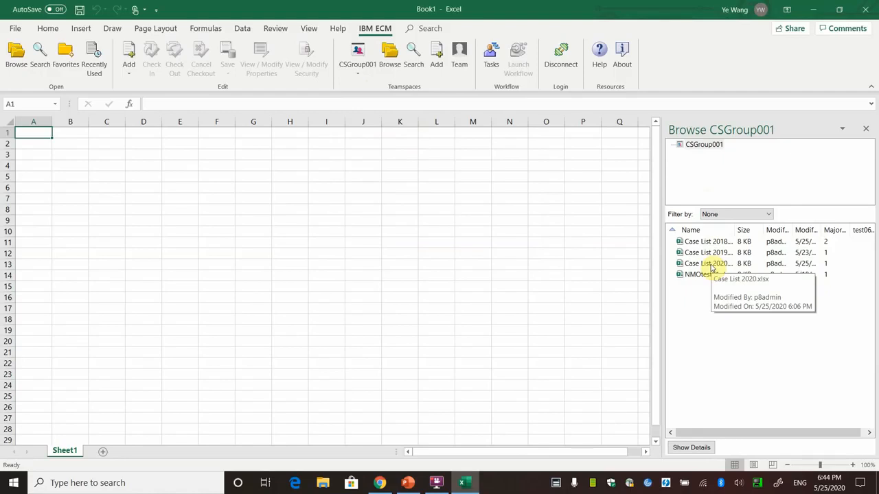
{"action": "mouse_move", "coordinate": [710, 270]}
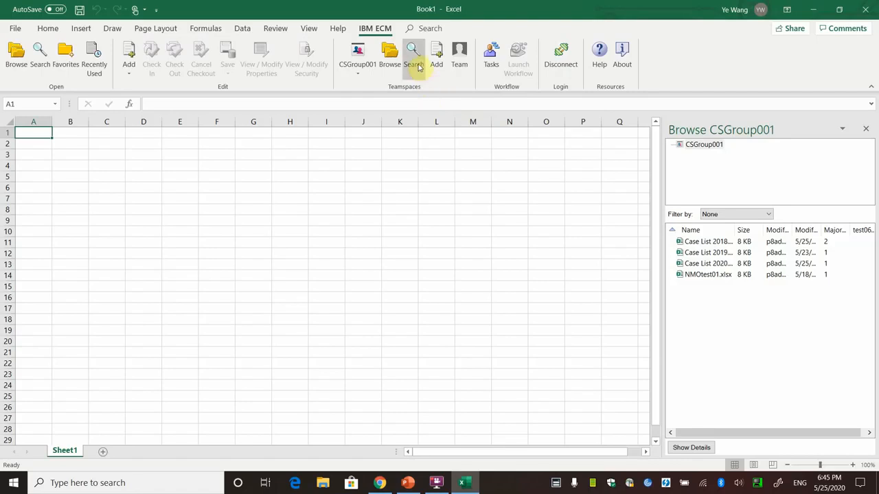
{"action": "mouse_move", "coordinate": [412, 55]}
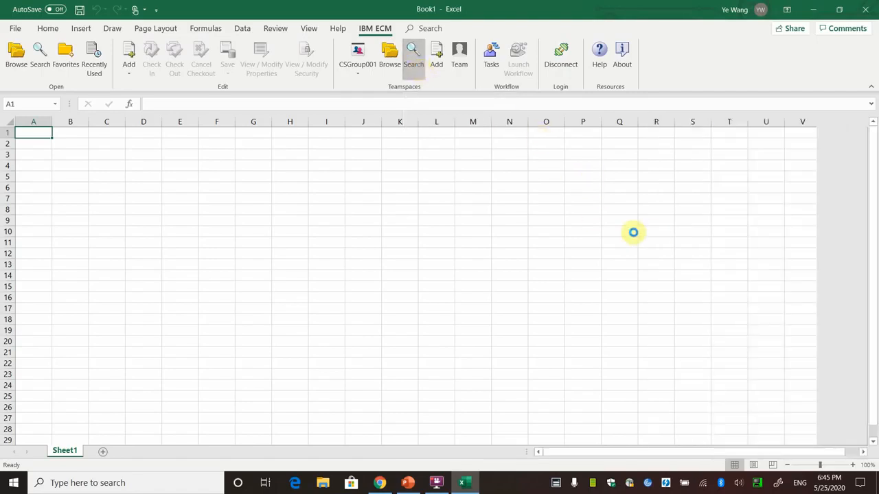
Search for documents whose title starts with 'Case', returning three Case List workbooks
{"action": "left_click", "coordinate": [412, 55]}
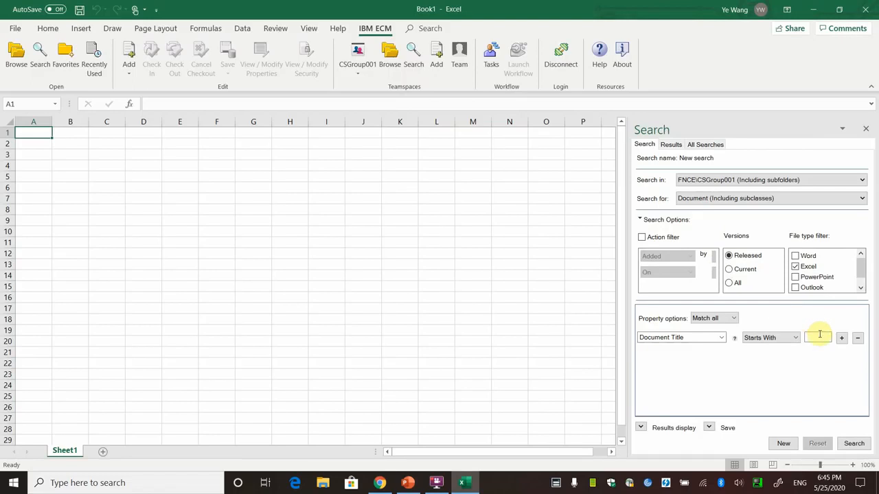
{"action": "type", "text": "C"}
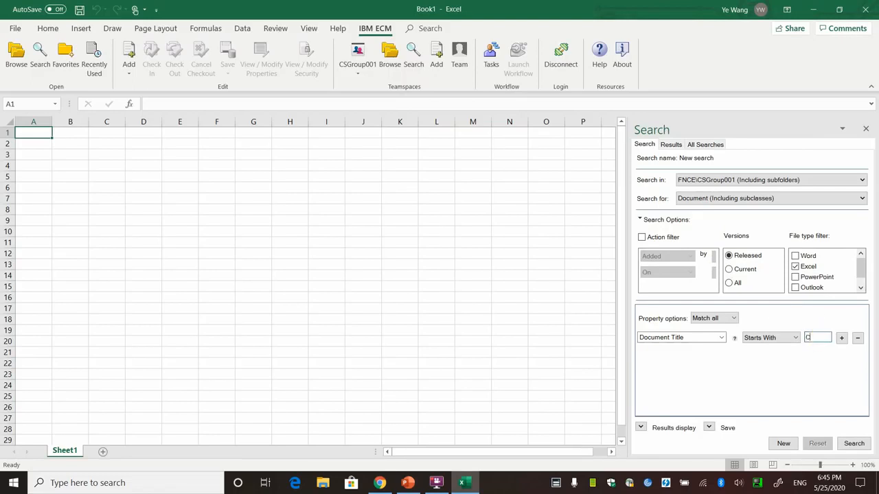
{"action": "type", "text": "ase"}
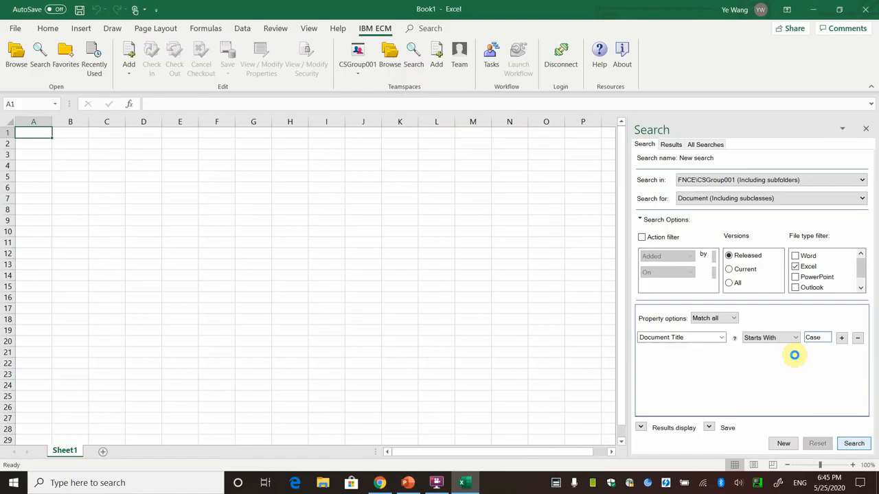
{"action": "left_click", "coordinate": [852, 443]}
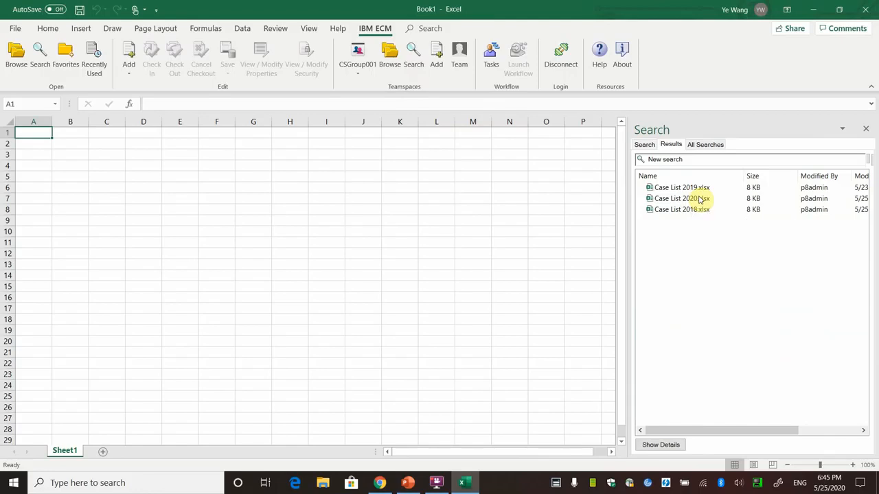
{"action": "mouse_move", "coordinate": [665, 176]}
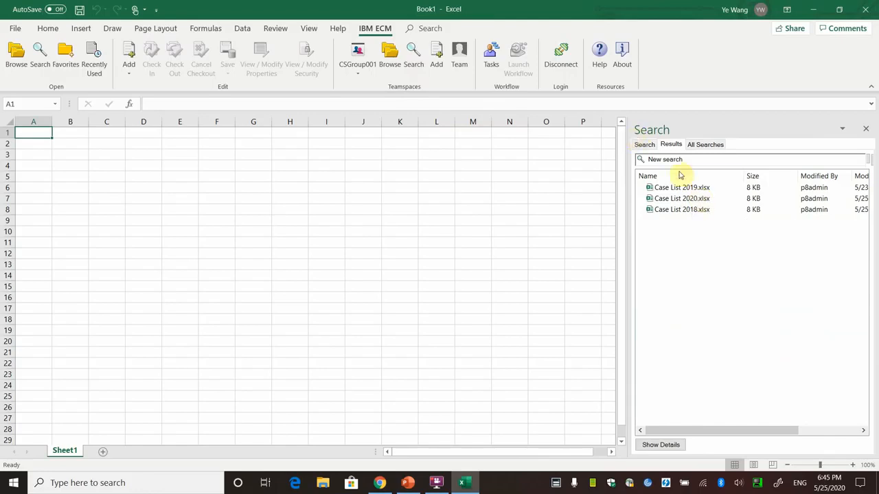
Add Case List 2020.xlsx from the search results to favorites
{"action": "right_click", "coordinate": [681, 198]}
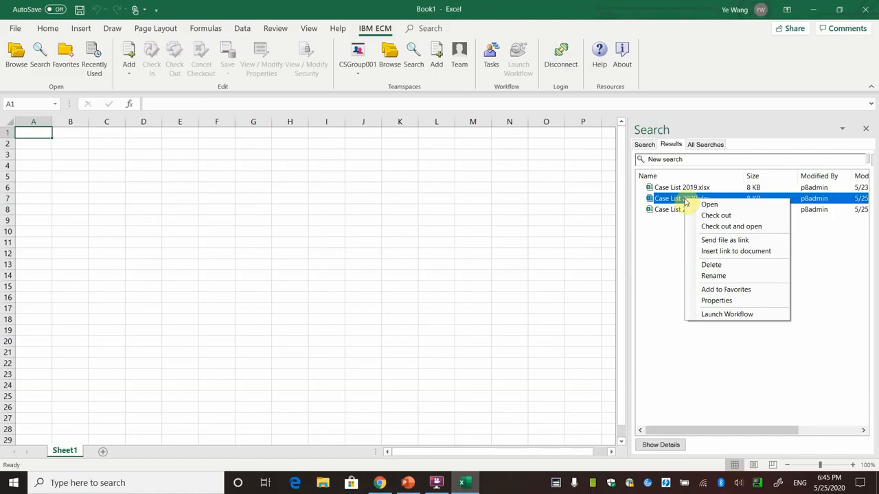
{"action": "mouse_move", "coordinate": [725, 290]}
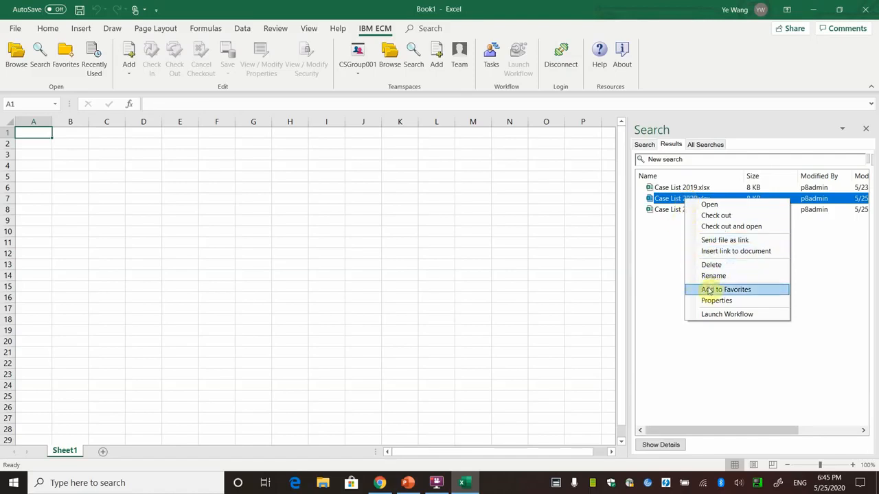
{"action": "left_click", "coordinate": [710, 289]}
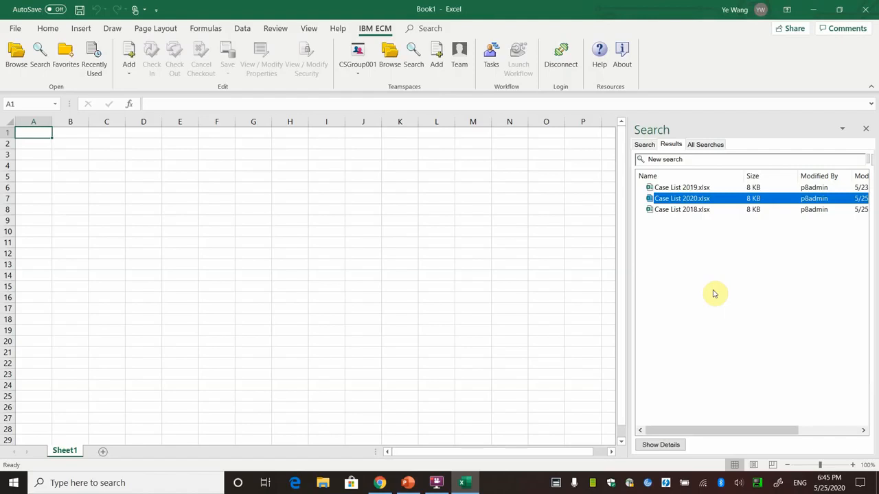
{"action": "mouse_move", "coordinate": [725, 297]}
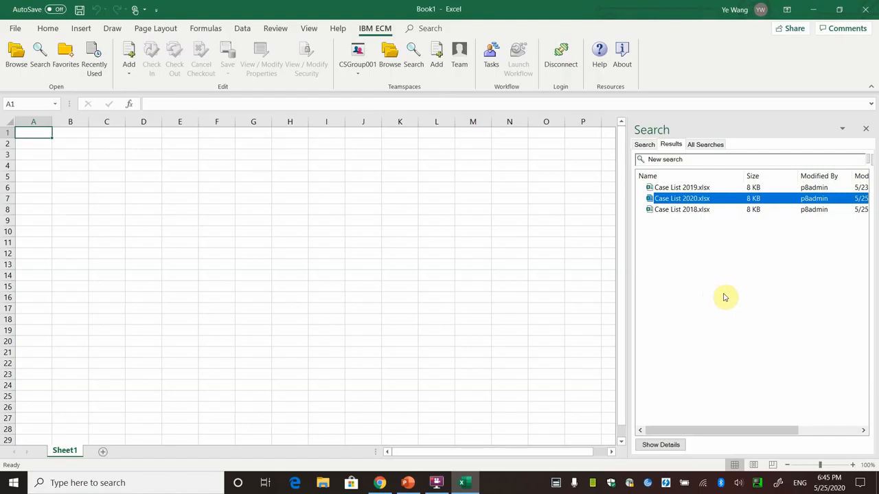
{"action": "mouse_move", "coordinate": [722, 287]}
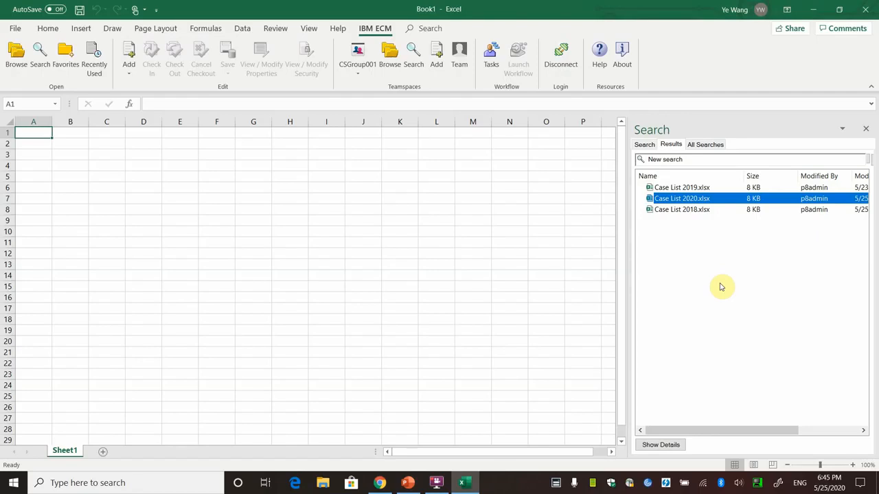
{"action": "mouse_move", "coordinate": [730, 289]}
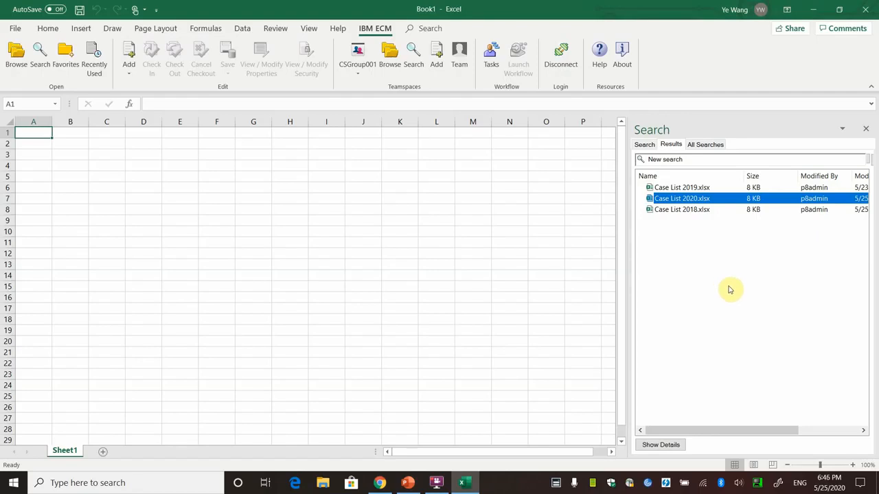
{"action": "mouse_move", "coordinate": [698, 203]}
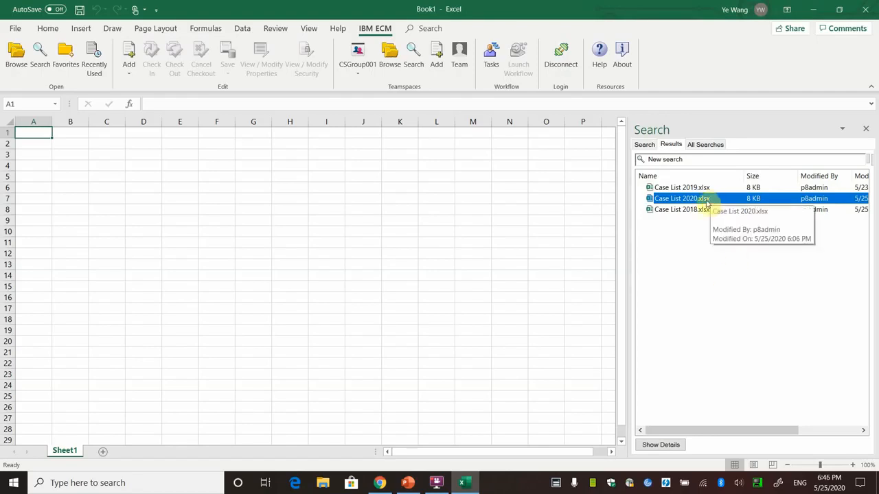
Check out and open Case List 2020.xlsx, replacing the existing local copy
{"action": "right_click", "coordinate": [681, 198]}
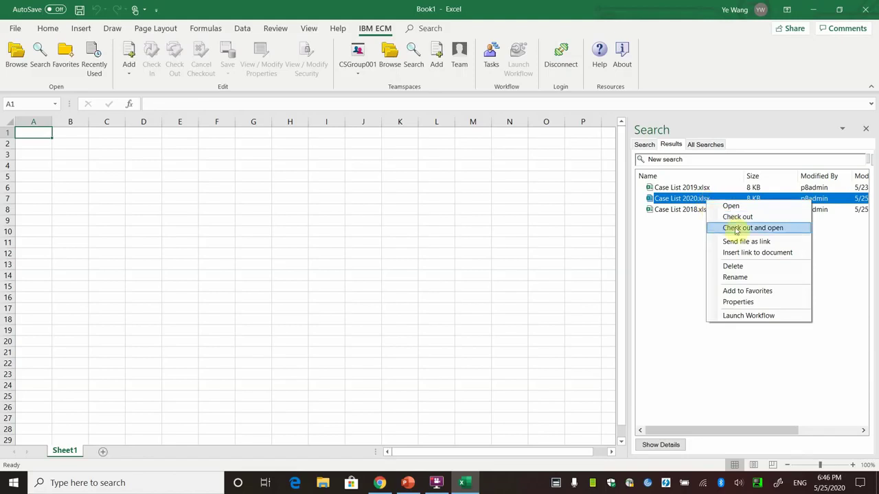
{"action": "left_click", "coordinate": [753, 228]}
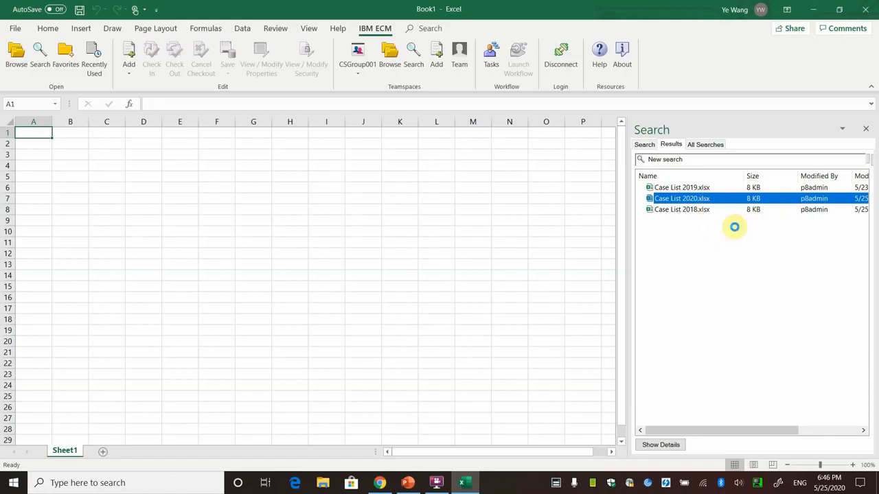
{"action": "double_click", "coordinate": [681, 198]}
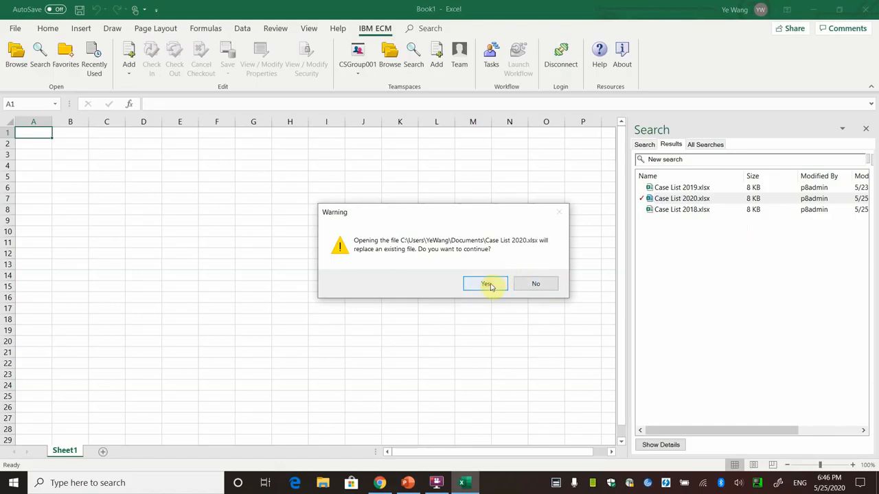
{"action": "left_click", "coordinate": [485, 283]}
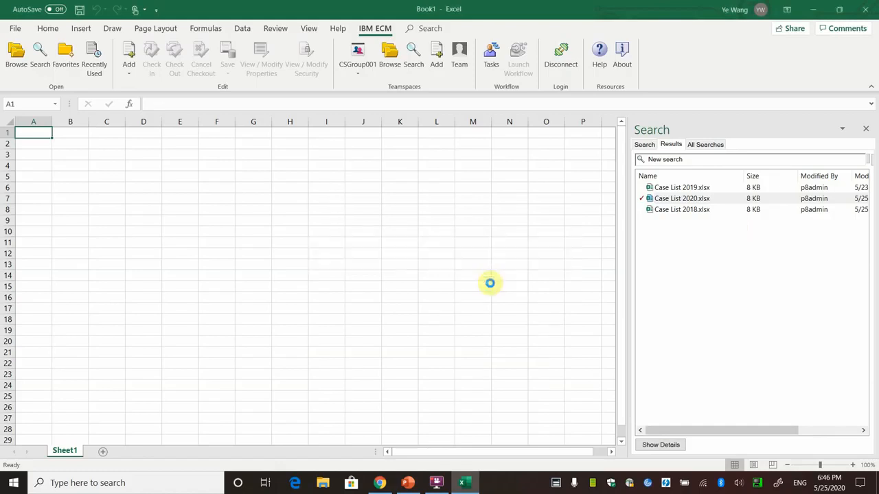
{"action": "double_click", "coordinate": [682, 198]}
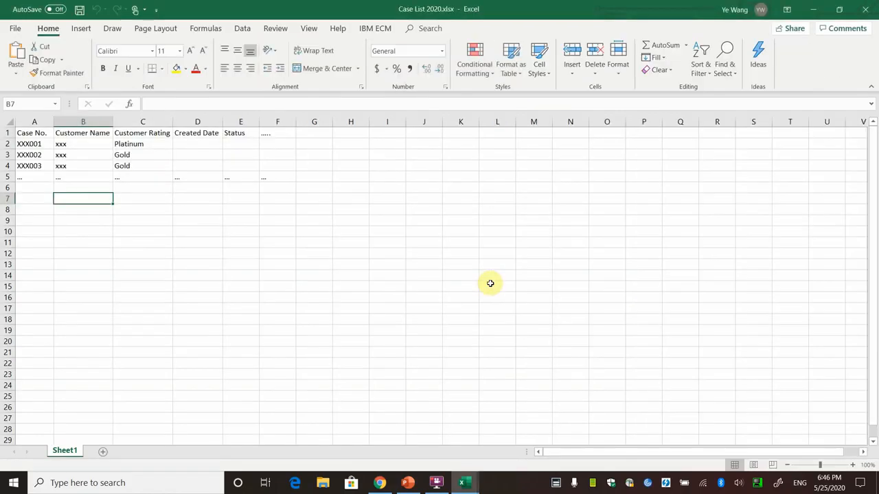
{"action": "mouse_move", "coordinate": [378, 43]}
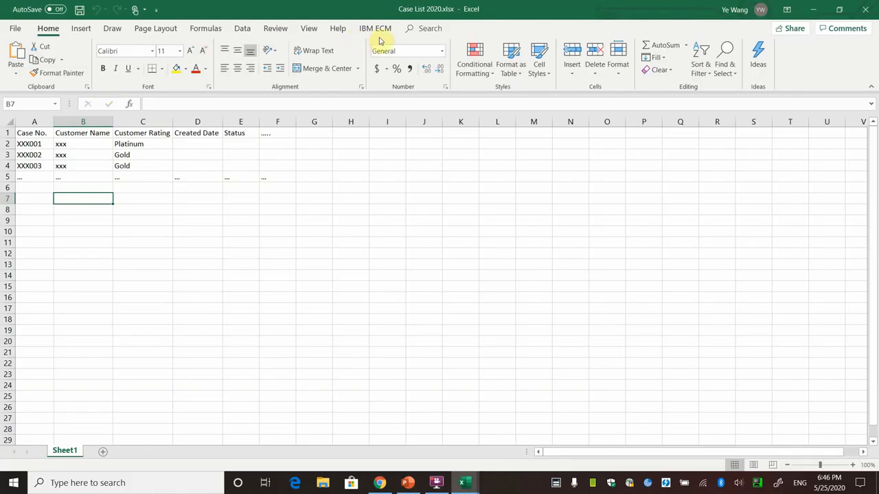
{"action": "left_click", "coordinate": [375, 27]}
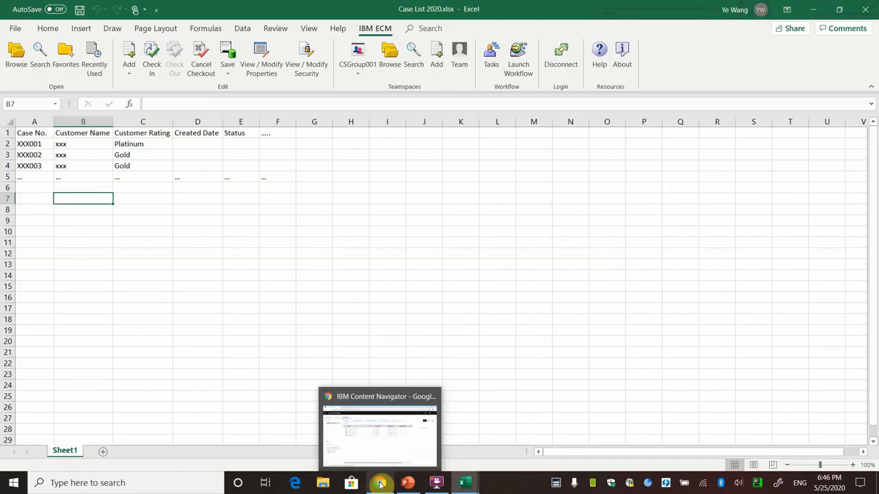
Refresh the CSGroup001 folder in Content Navigator to see Case List 2020.xlsx modified at 6:46 PM
{"action": "left_click", "coordinate": [379, 483]}
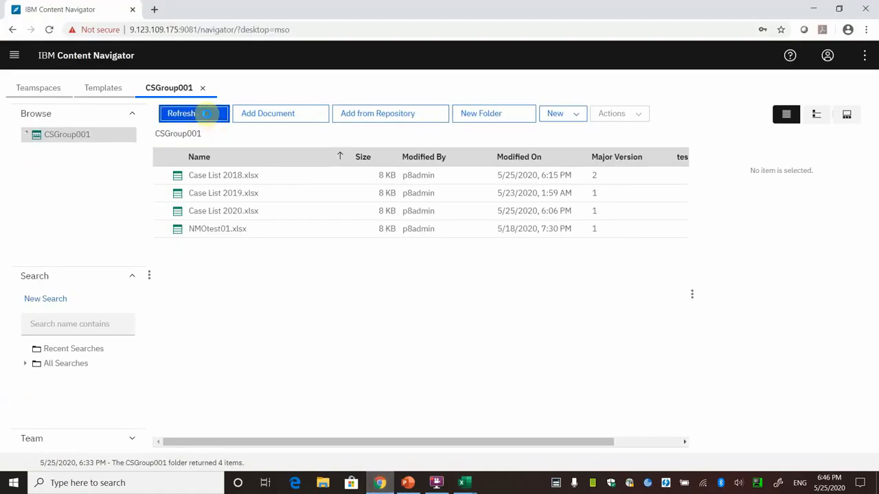
{"action": "left_click", "coordinate": [194, 113]}
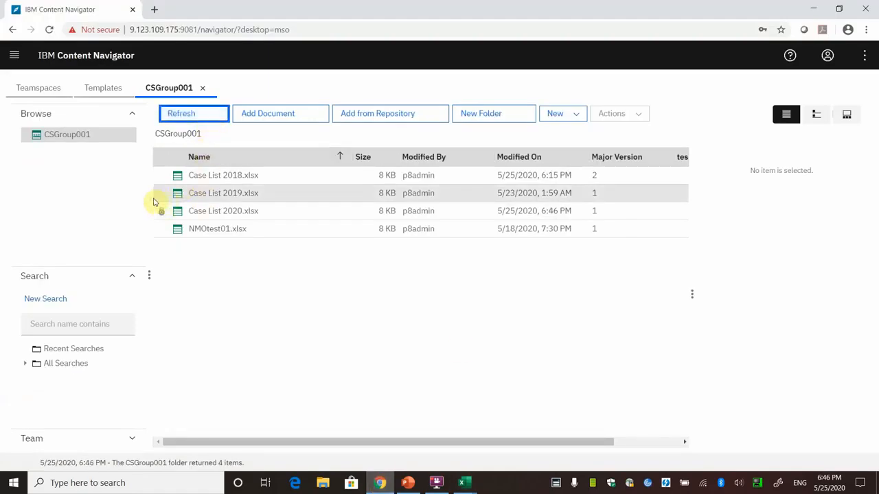
{"action": "mouse_move", "coordinate": [159, 211]}
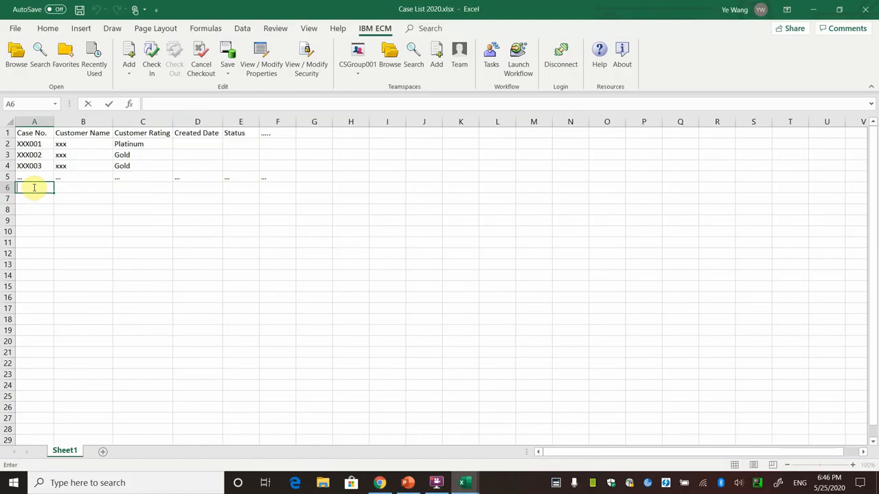
Enter the new case XXX111 in row 6 of Case List 2020.xlsx
{"action": "type", "text": "XXX110"}
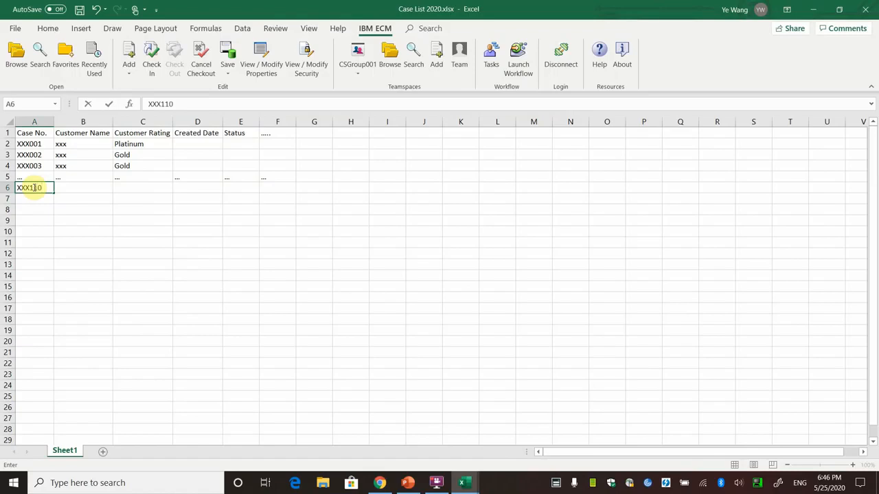
{"action": "type", "text": "XXX111"}
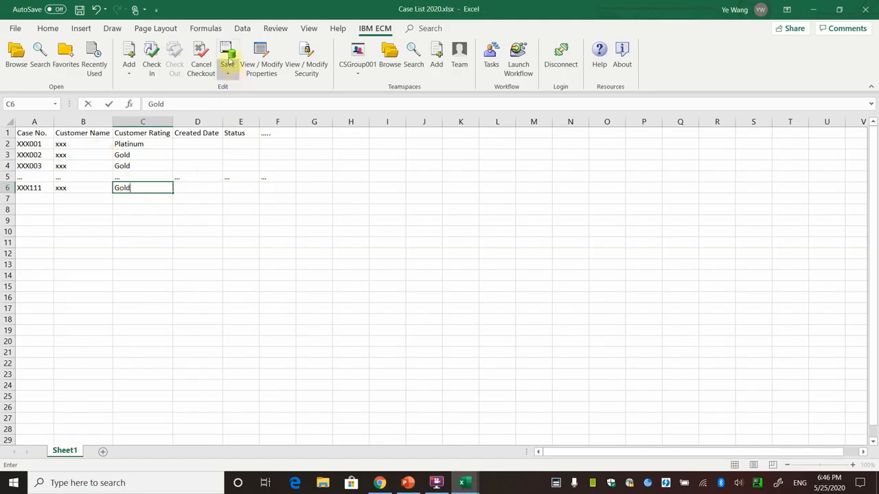
{"action": "mouse_move", "coordinate": [228, 53]}
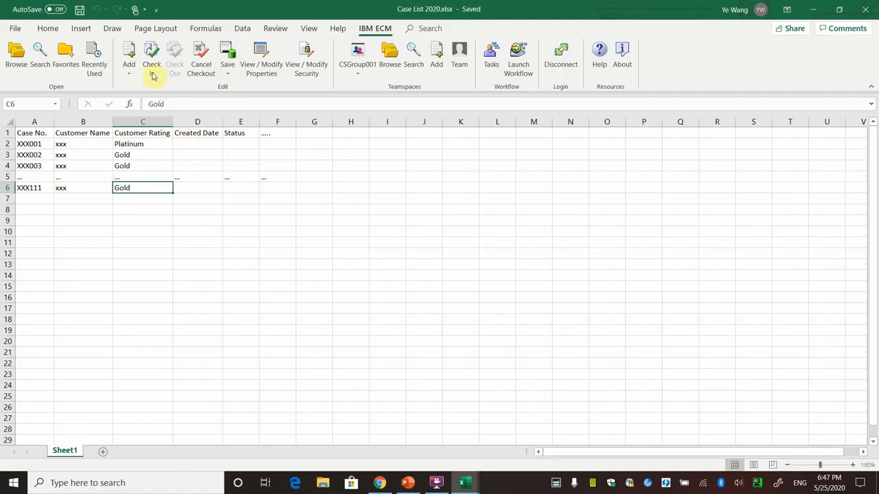
{"action": "mouse_move", "coordinate": [152, 62]}
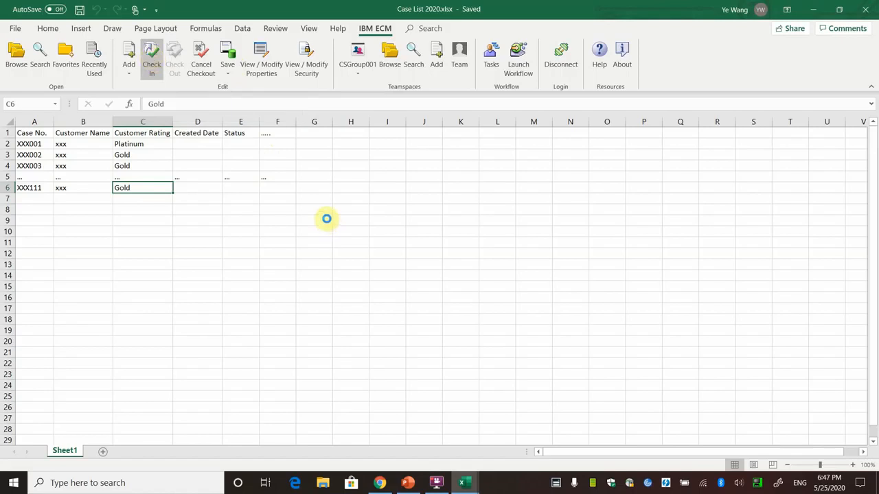
Check Case List 2020.xlsx back in and refresh the browser folder showing it modified at 6:47 PM
{"action": "left_click", "coordinate": [151, 55]}
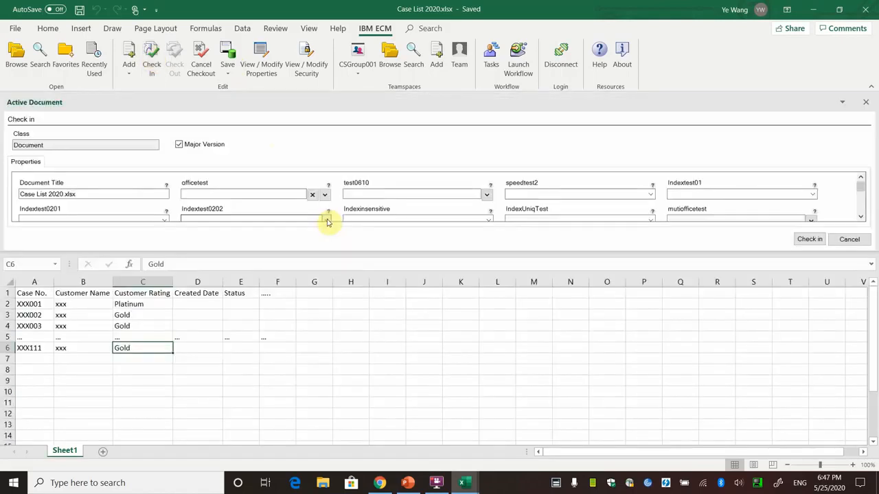
{"action": "mouse_move", "coordinate": [810, 239]}
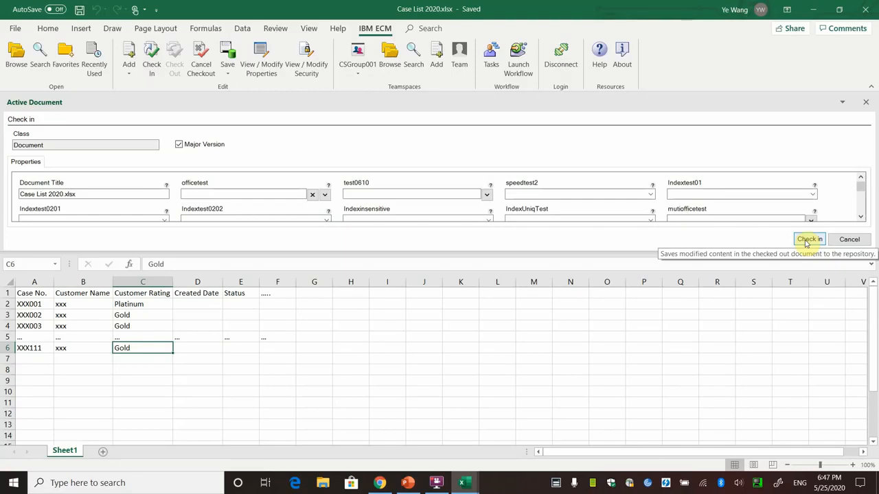
{"action": "left_click", "coordinate": [809, 238]}
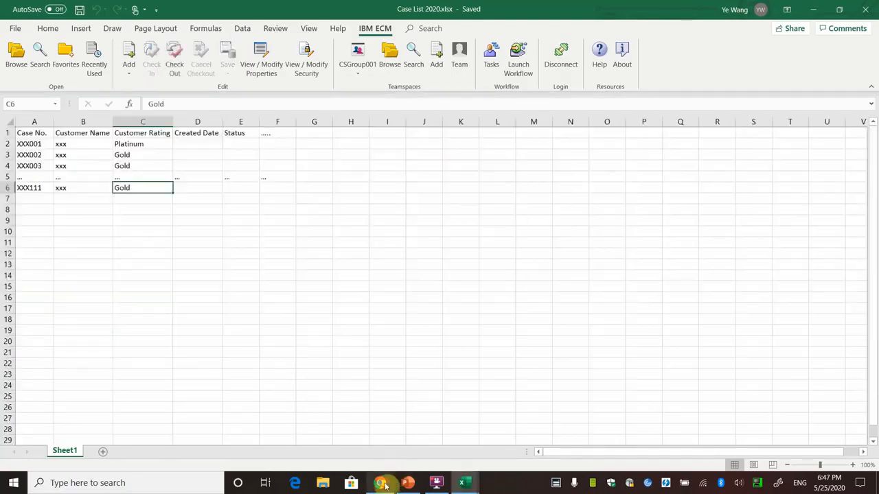
{"action": "left_click", "coordinate": [379, 483]}
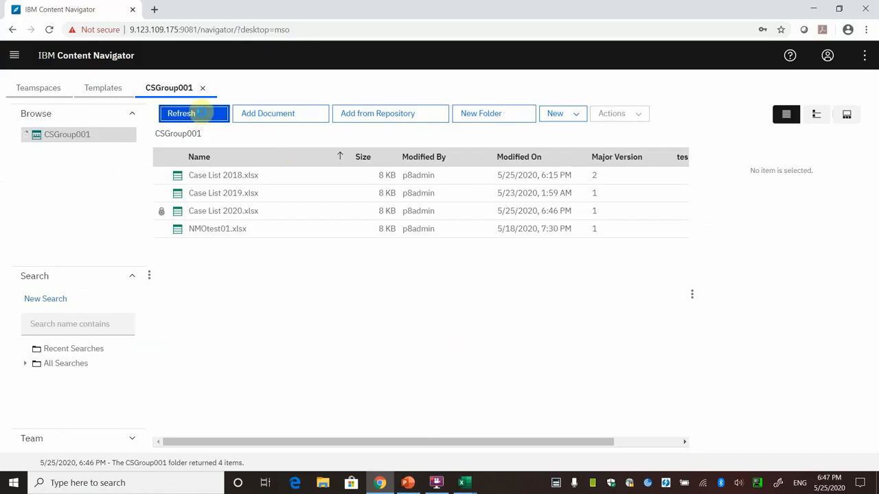
{"action": "left_click", "coordinate": [195, 113]}
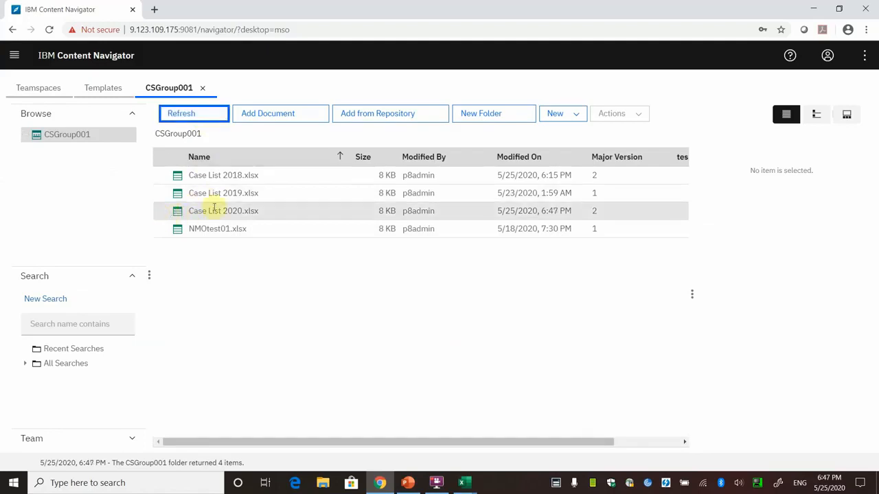